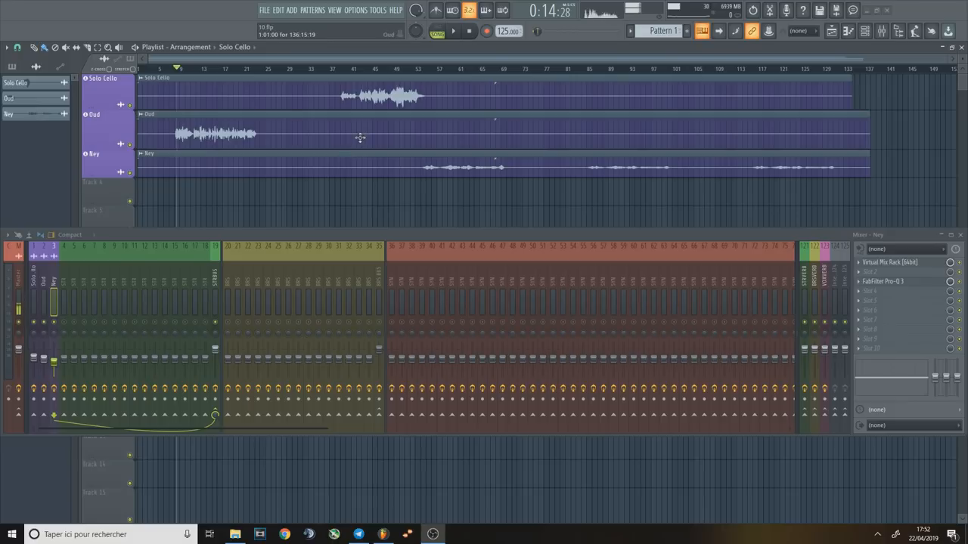
mouse_move(369, 159)
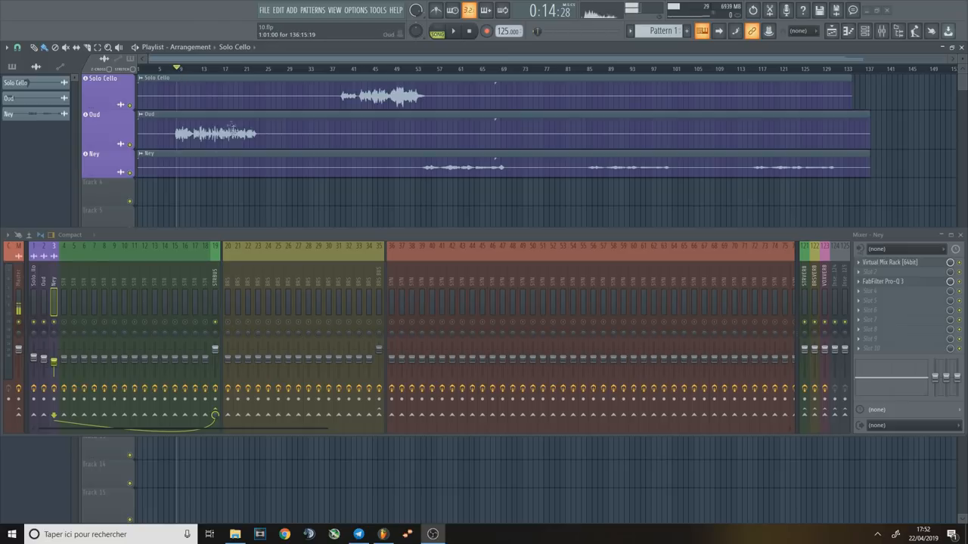
mouse_move(348, 130)
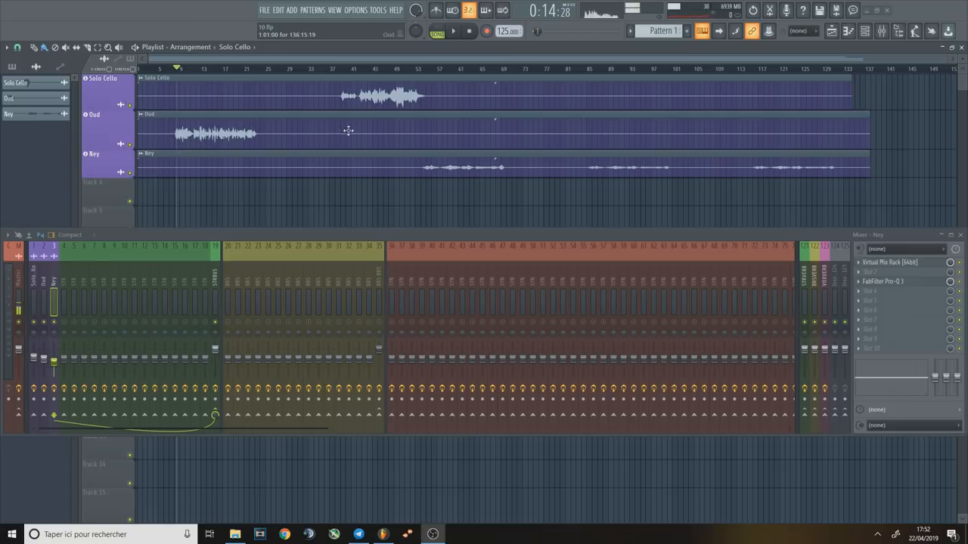
mouse_move(351, 142)
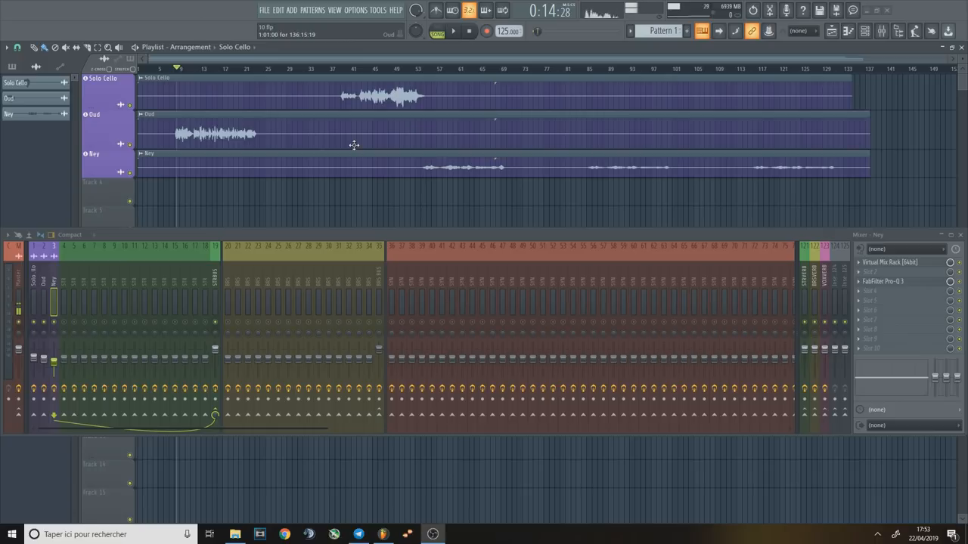
mouse_move(213, 121)
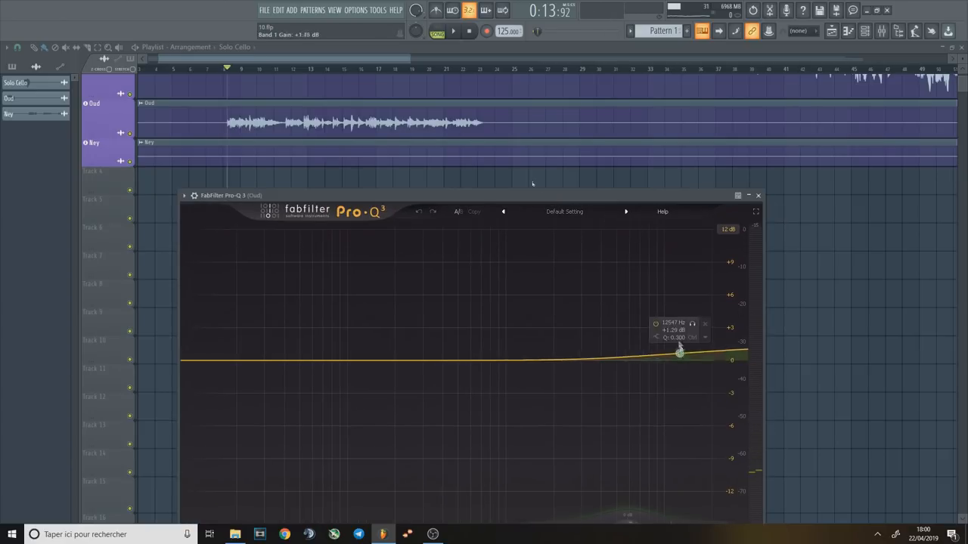
Step: Raise the high shelf slightly and add a modest bell boost in the oud's upper mids
drag(679, 351, 632, 336)
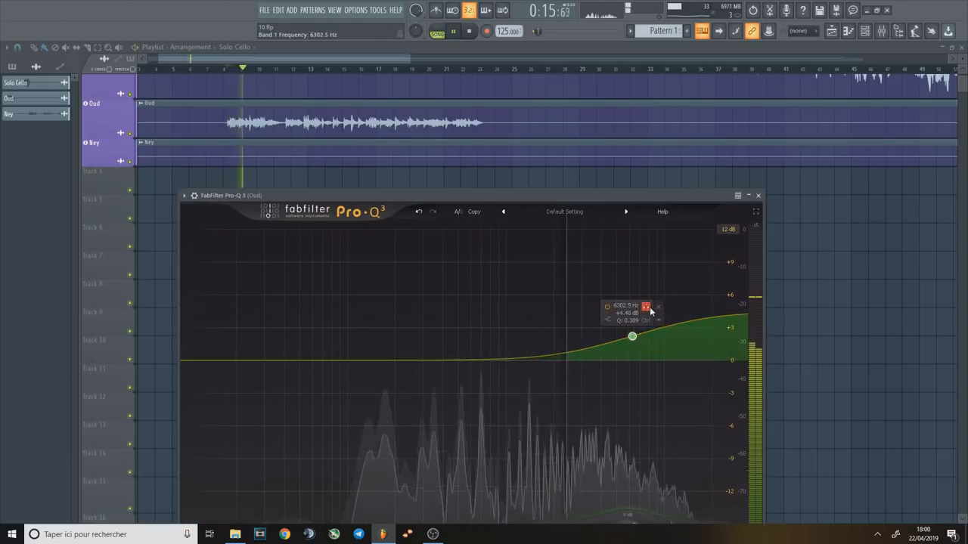
drag(632, 336, 629, 342)
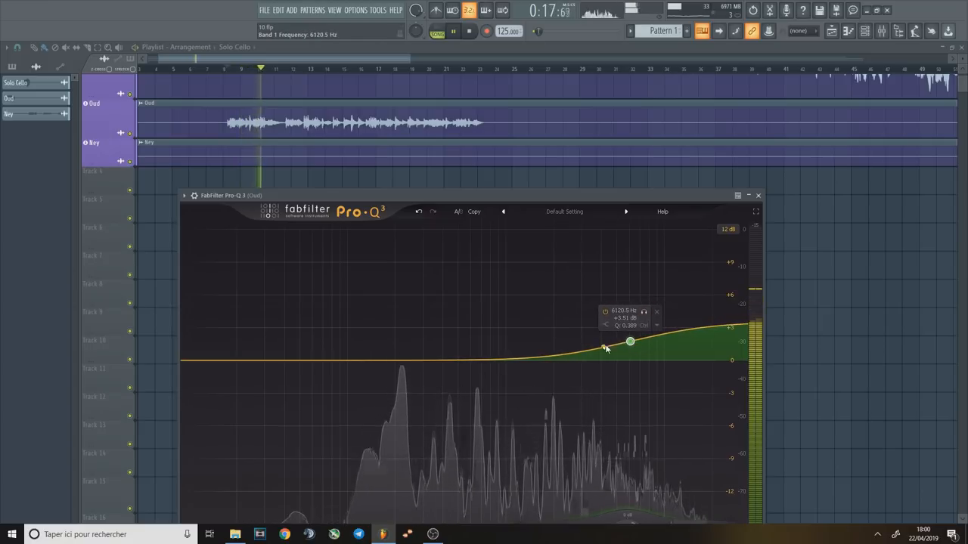
drag(599, 348, 598, 265)
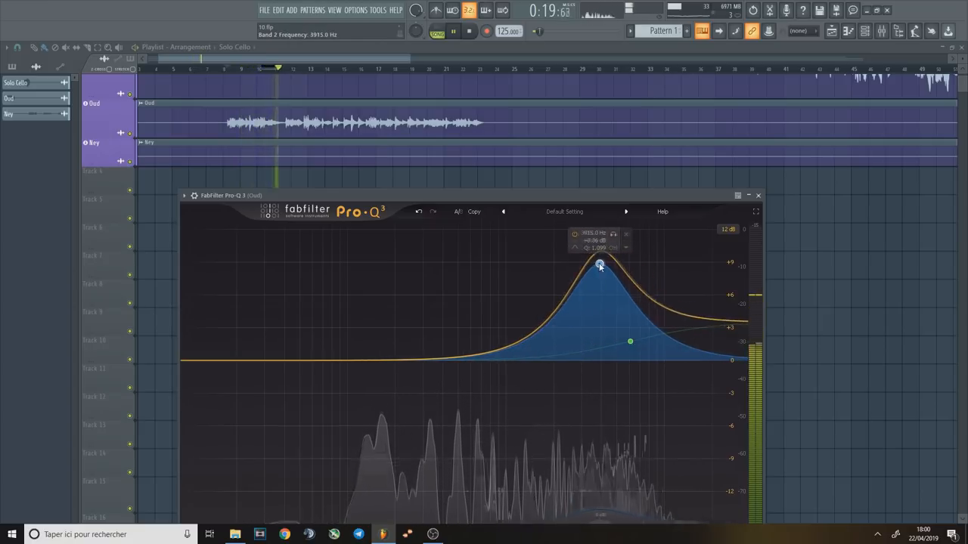
drag(598, 265, 618, 325)
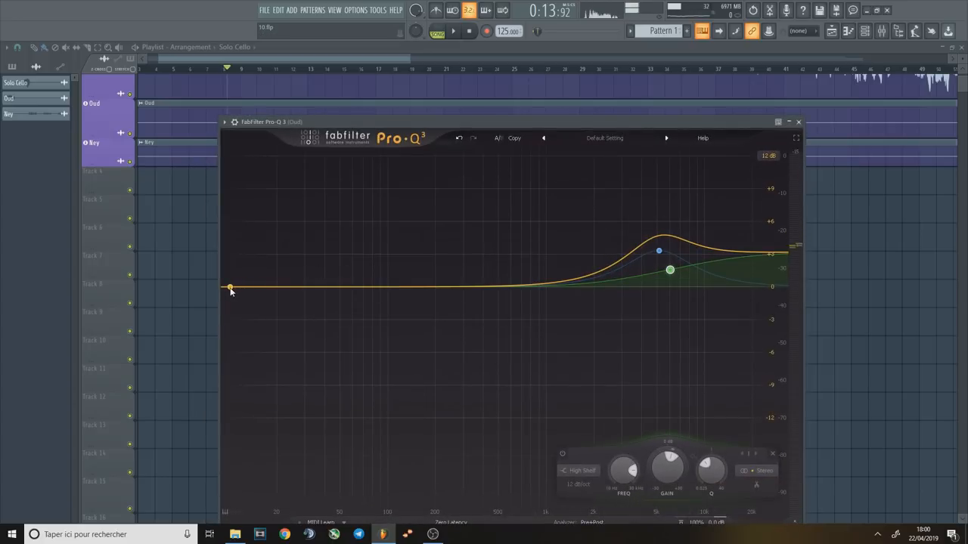
Step: Add a steep low-cut filter on the oud's lowest frequencies and hide the equalizer
drag(230, 287, 378, 291)
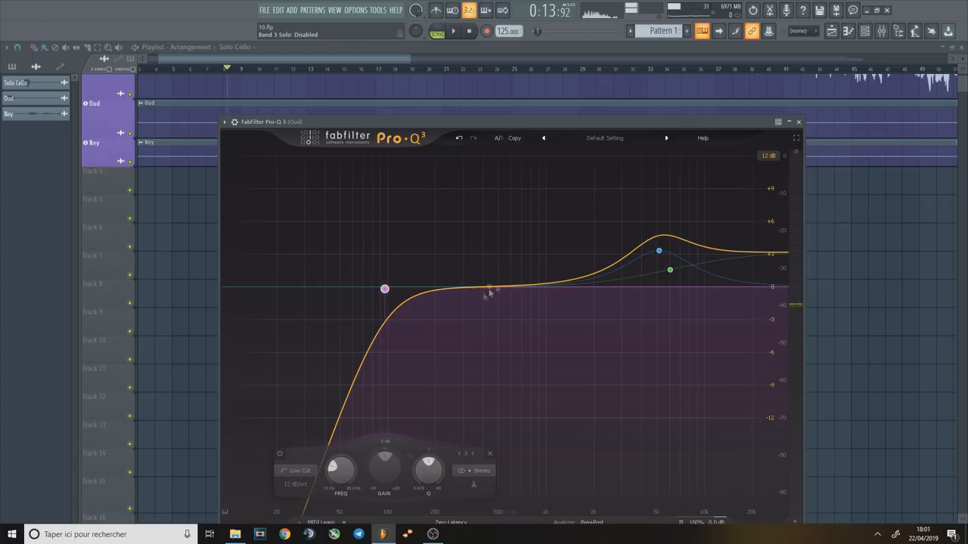
mouse_move(448, 265)
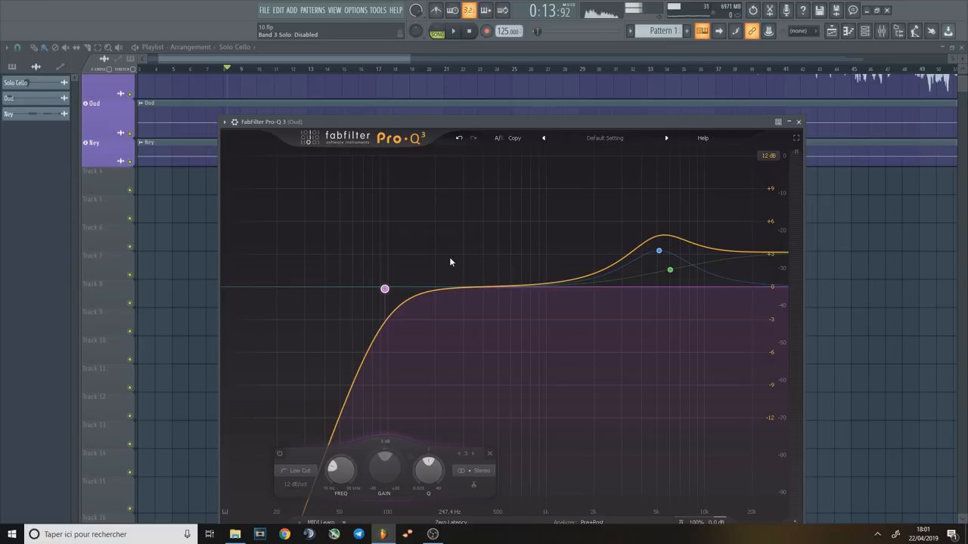
click(798, 121)
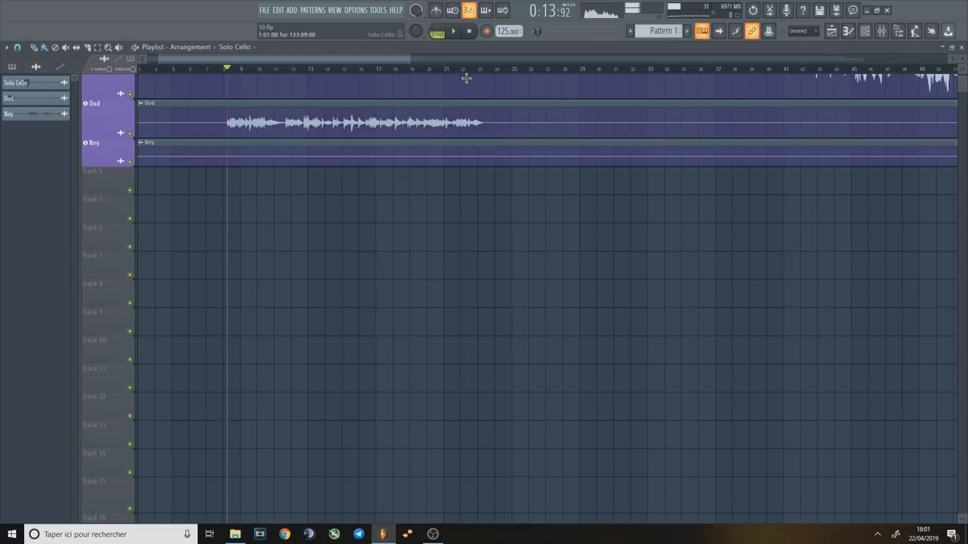
click(454, 30)
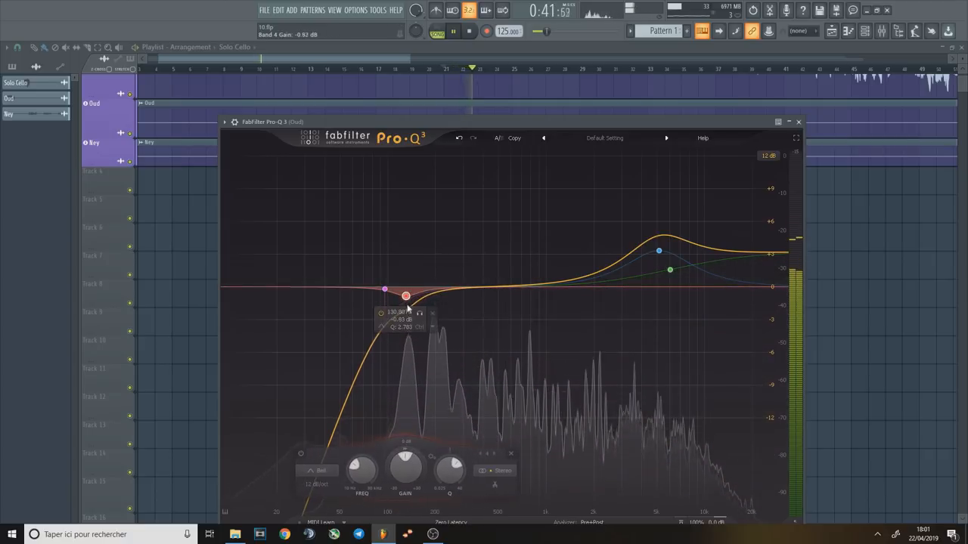
Step: Place a narrow low-mid cut band and set its threshold so it dips dynamically
drag(405, 464, 405, 451)
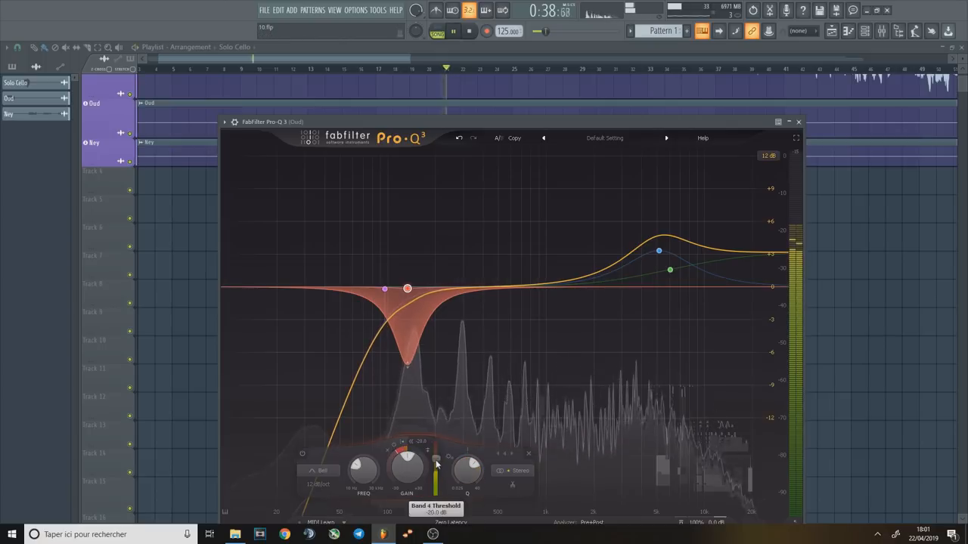
drag(437, 454, 437, 468)
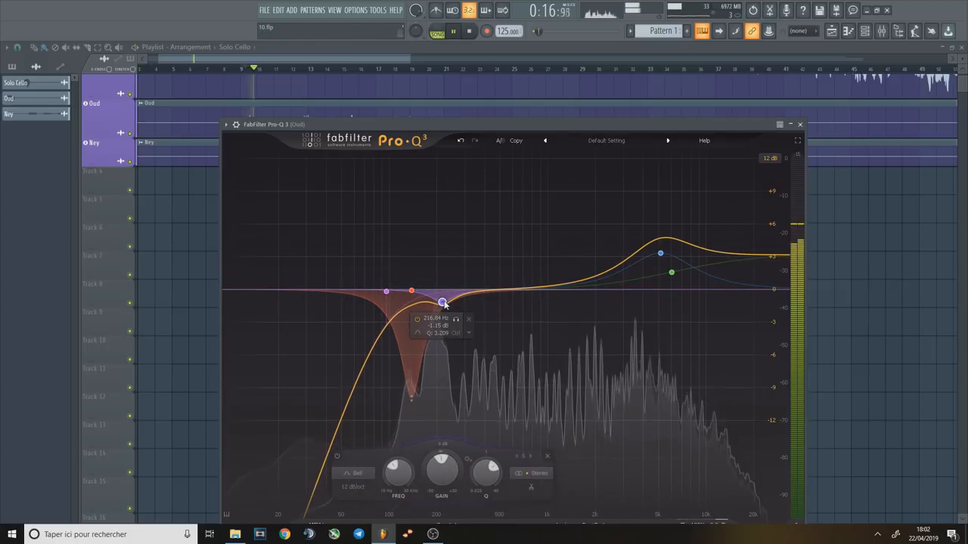
Step: Add a second narrow dynamic cut just above the first and retune its frequency
drag(442, 302, 444, 291)
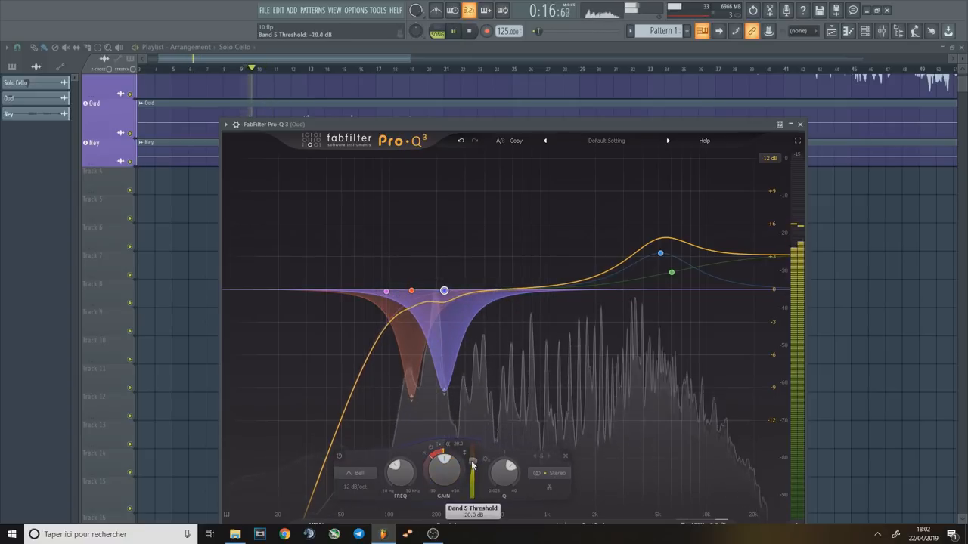
drag(472, 461, 471, 471)
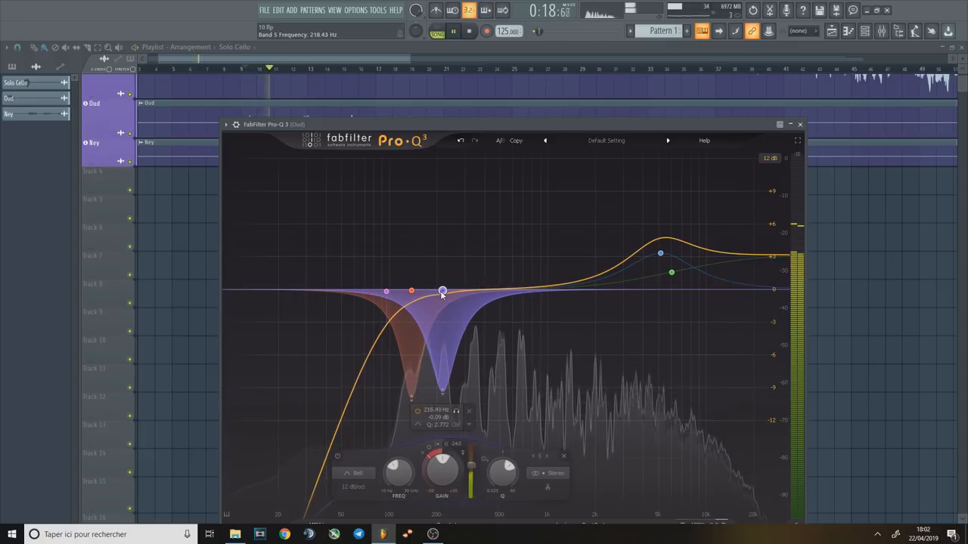
drag(472, 461, 471, 468)
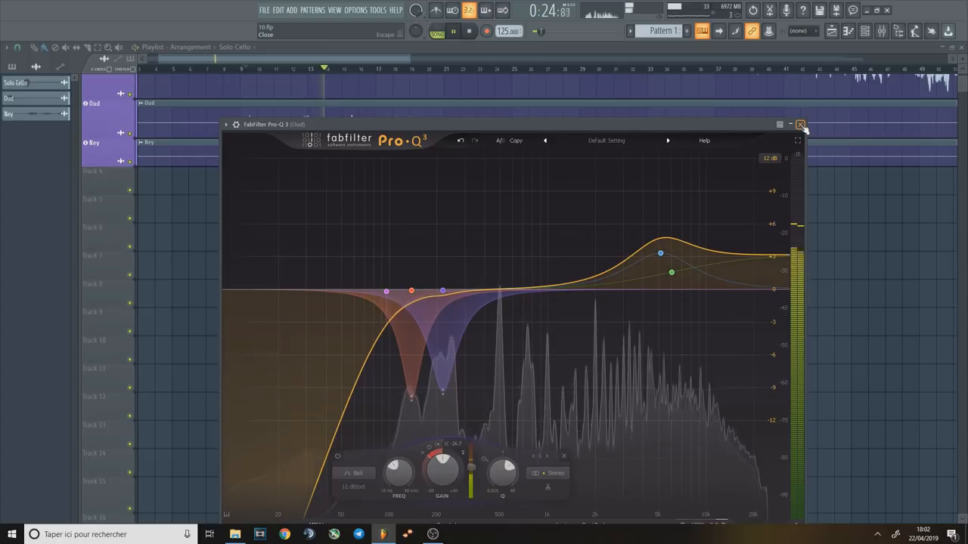
Step: Add a broad, gentle boost in the oud's low mids beside the two notch cuts
drag(659, 251, 660, 257)
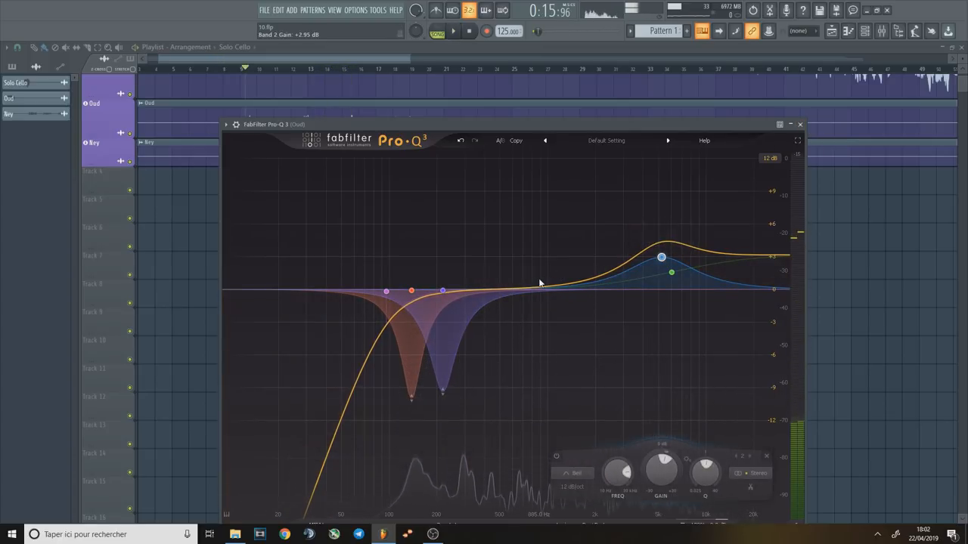
click(526, 291)
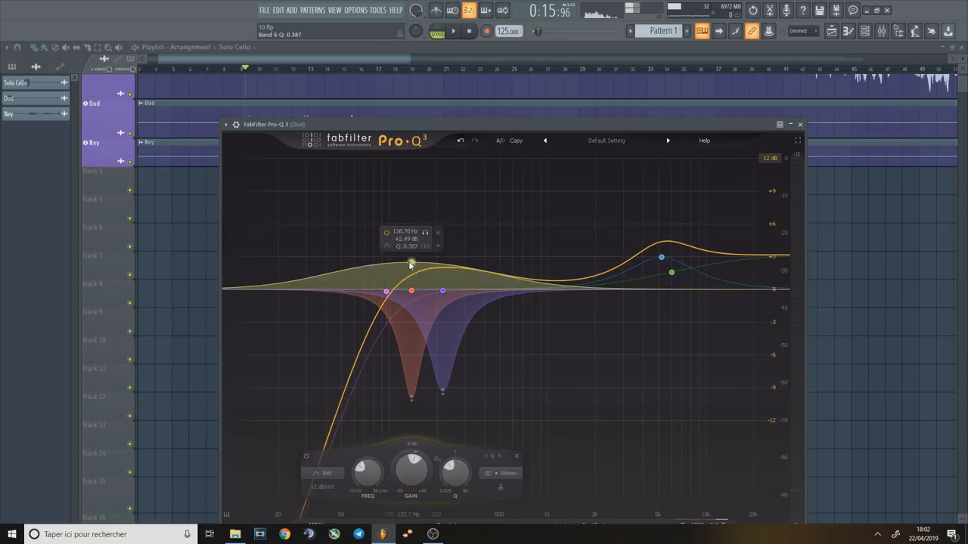
drag(411, 265, 408, 251)
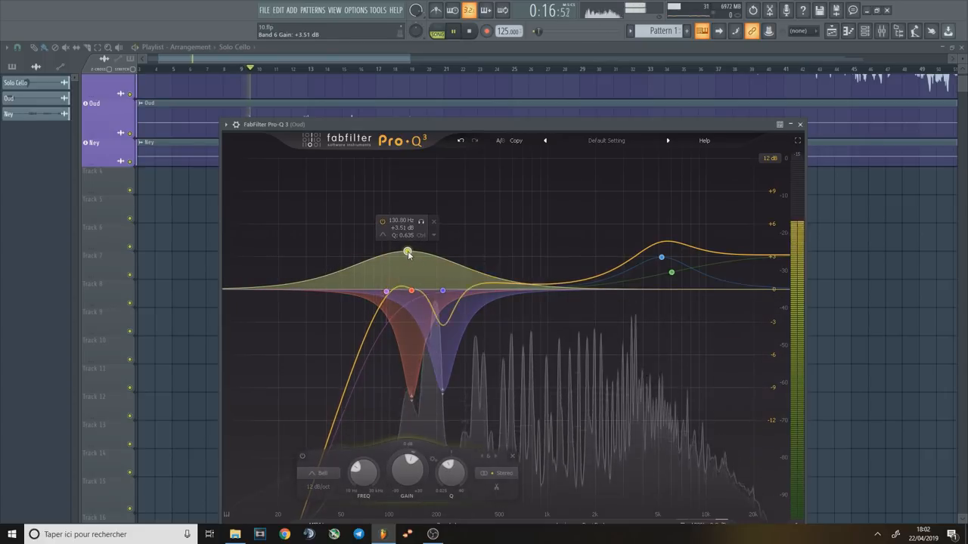
drag(408, 251, 411, 272)
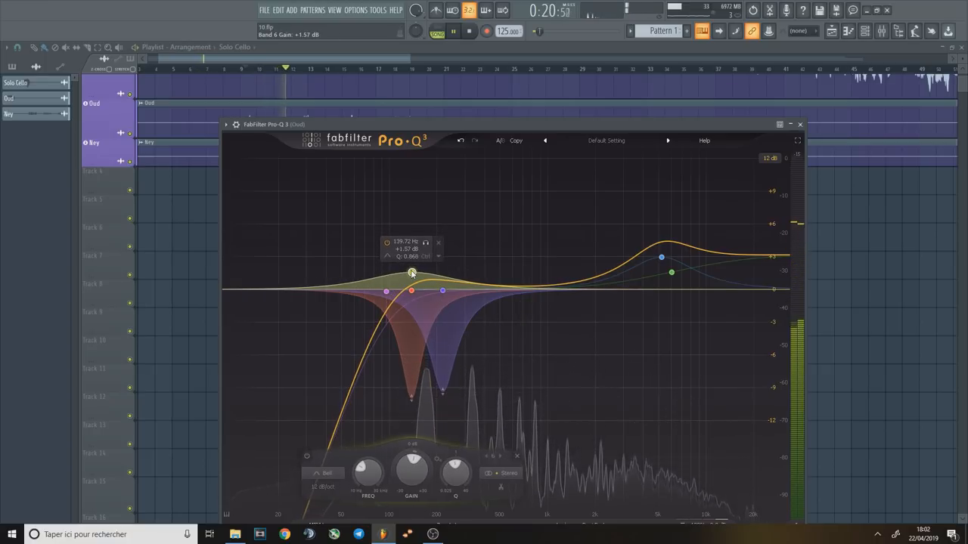
drag(411, 272, 414, 266)
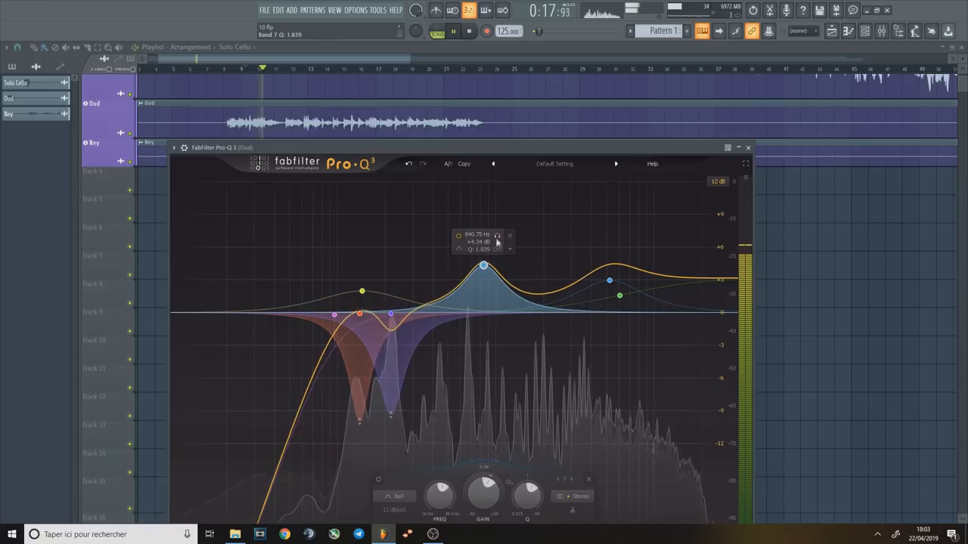
Step: Sweep the new upper-mid bell band's gain to hunt resonances, leaving it near flat
drag(482, 265, 481, 313)
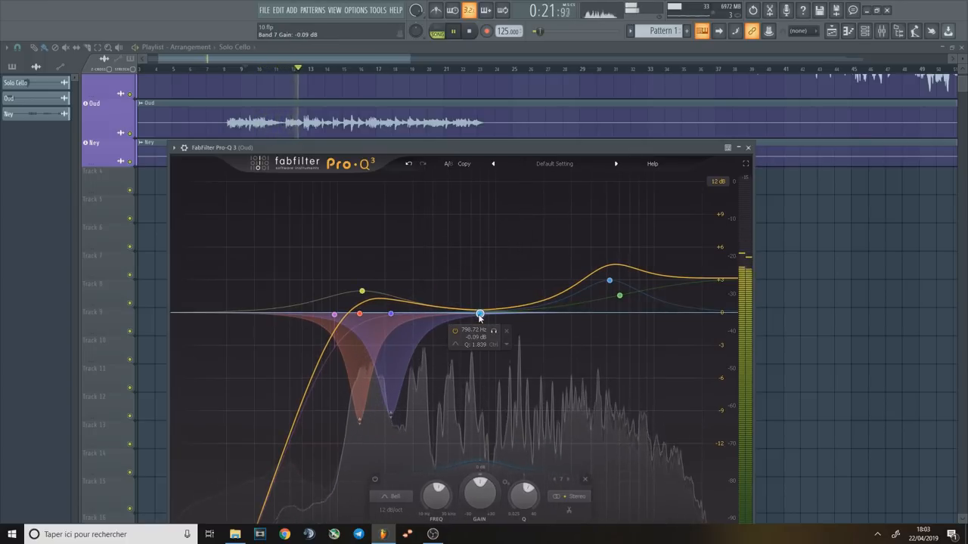
drag(481, 313, 464, 272)
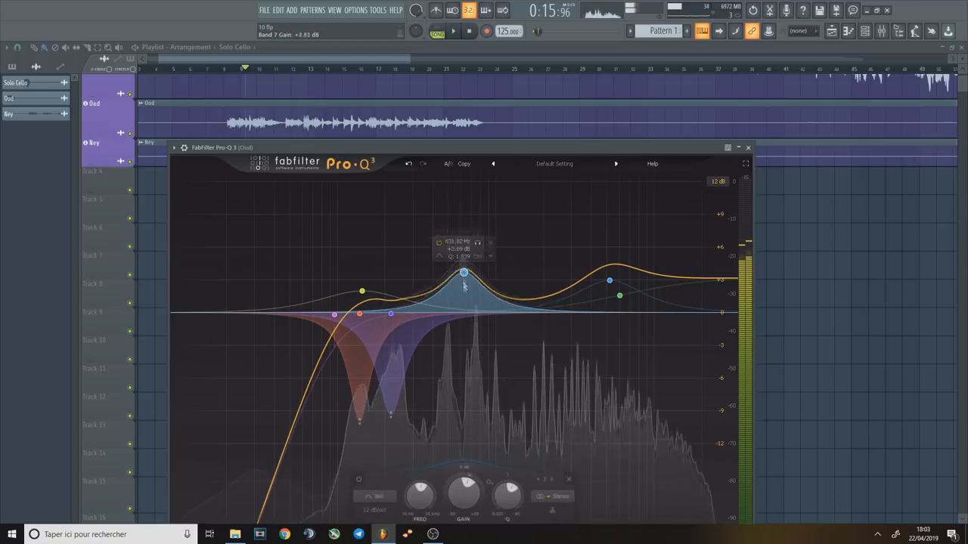
drag(465, 272, 466, 320)
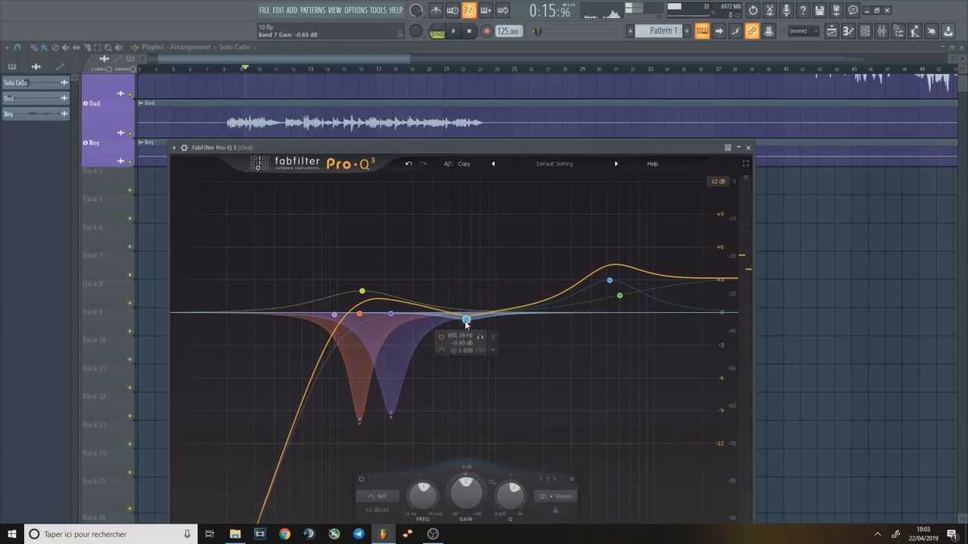
click(454, 30)
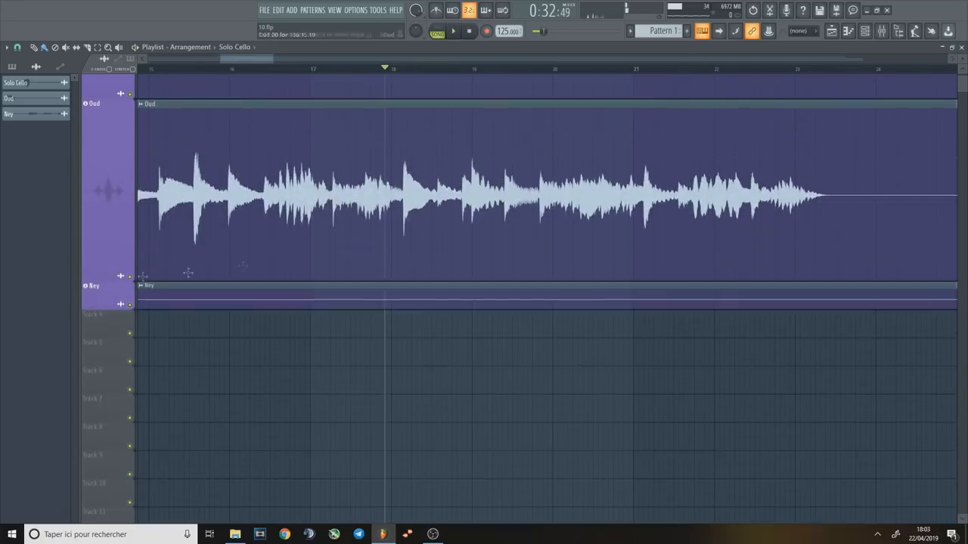
Step: Hide the oud's Pro-Q 3 so its waveform shows large in the playlist
click(452, 30)
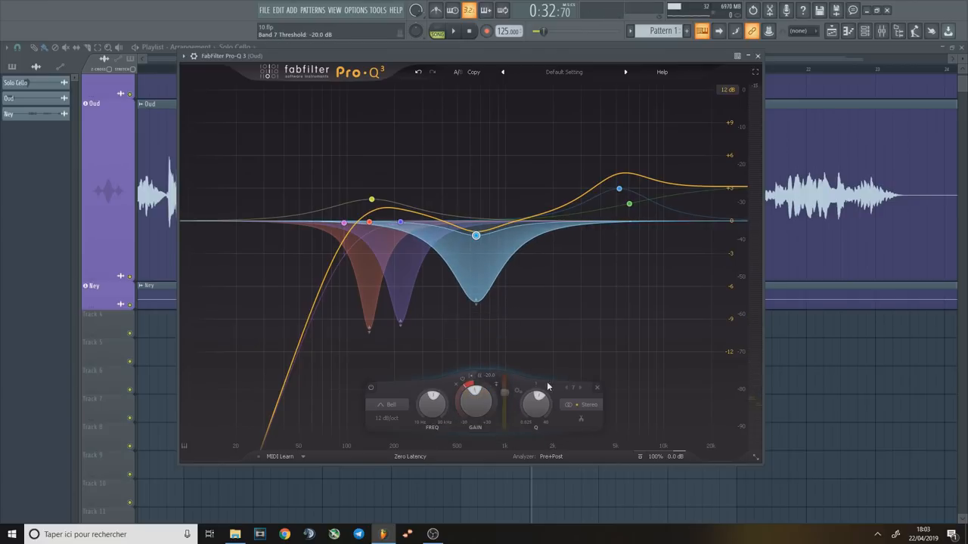
Step: Set the mid band's dynamic threshold so it cuts only on loud peaks, then close the EQ
click(452, 30)
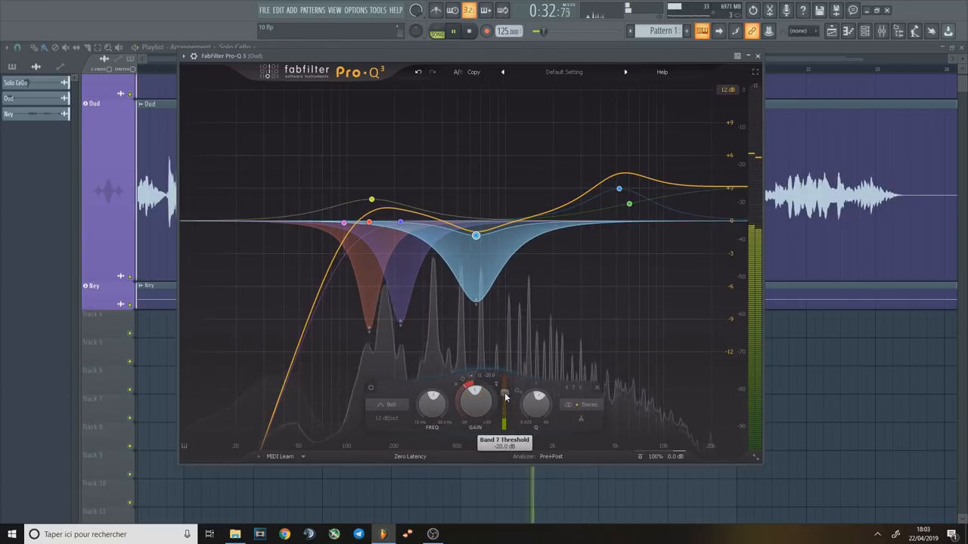
drag(505, 395, 505, 405)
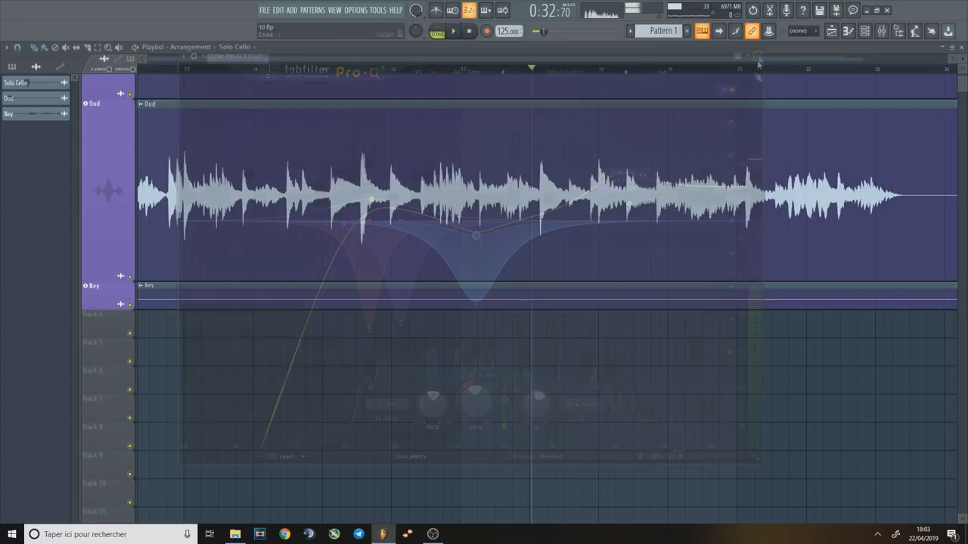
click(759, 56)
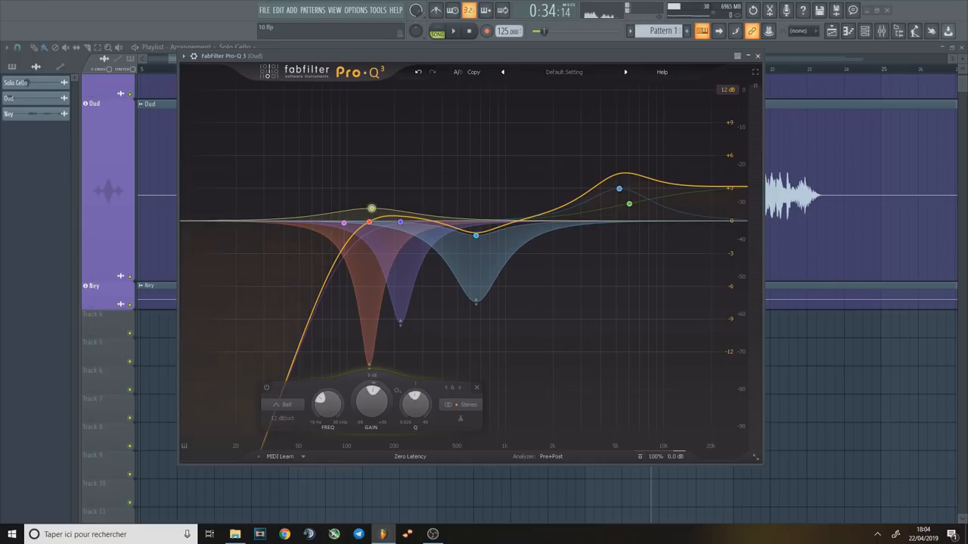
click(756, 54)
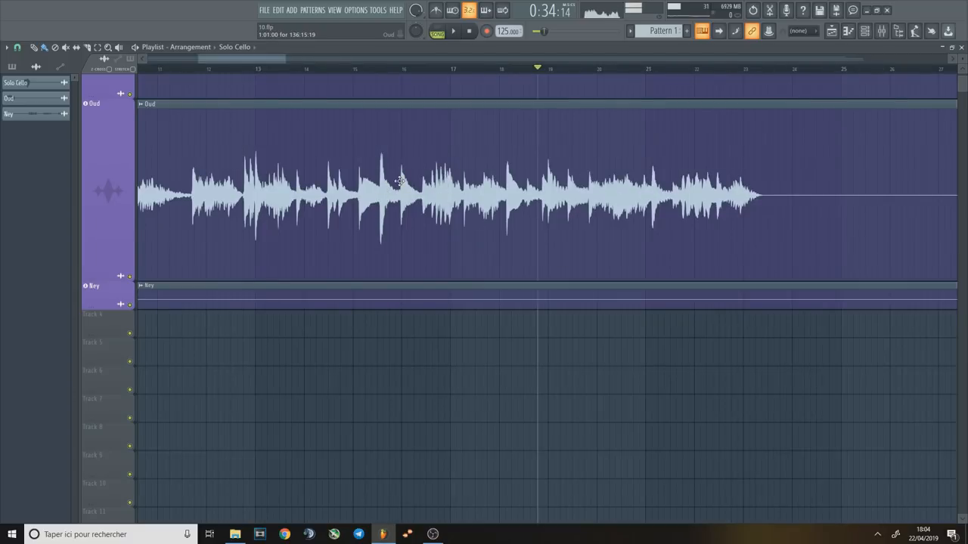
mouse_move(455, 194)
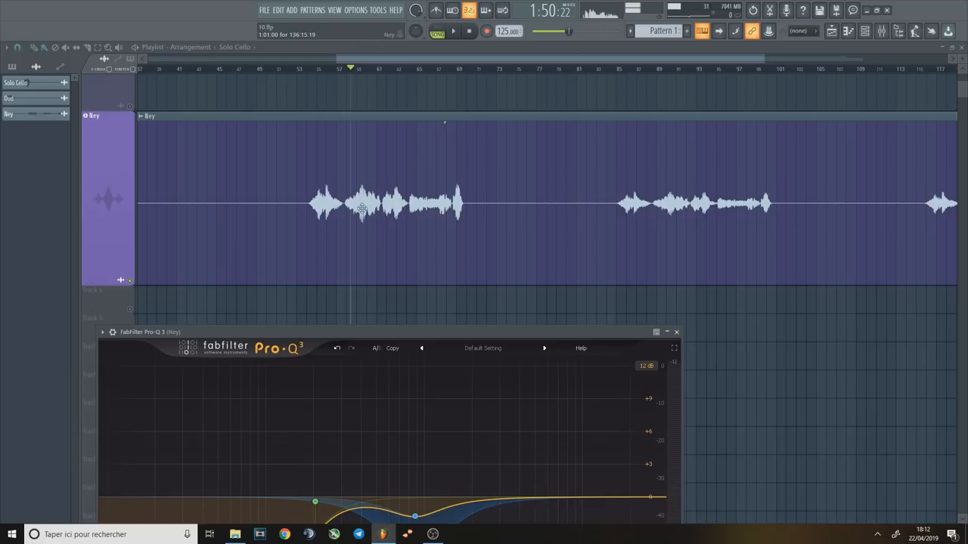
mouse_move(359, 184)
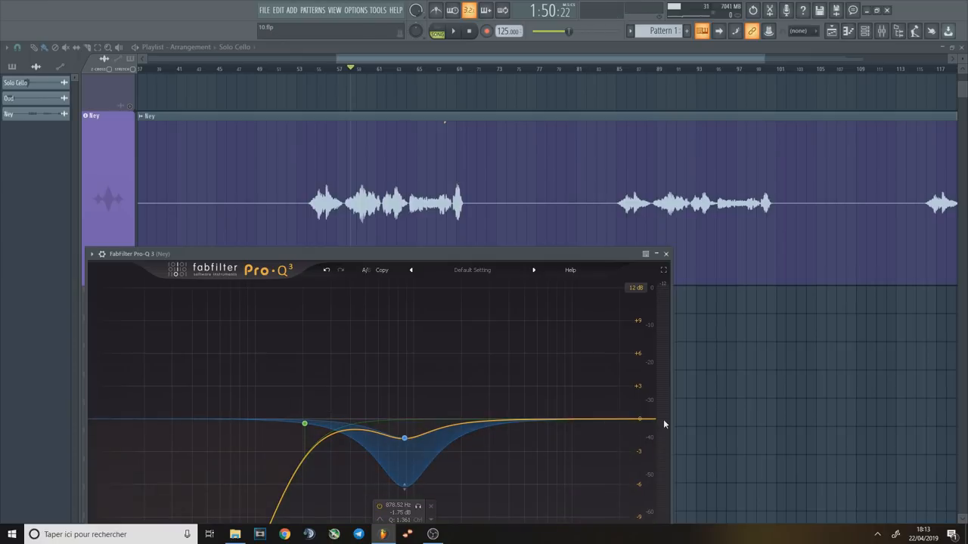
Step: Inspect the flute's dynamic mid cut band and bring up its Tube-Tech CL 1B compressor
click(523, 421)
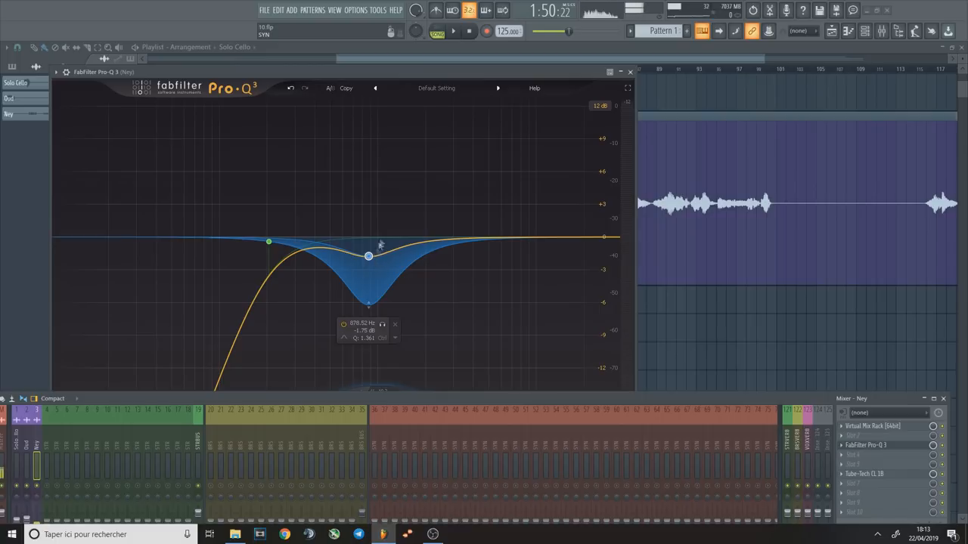
click(454, 31)
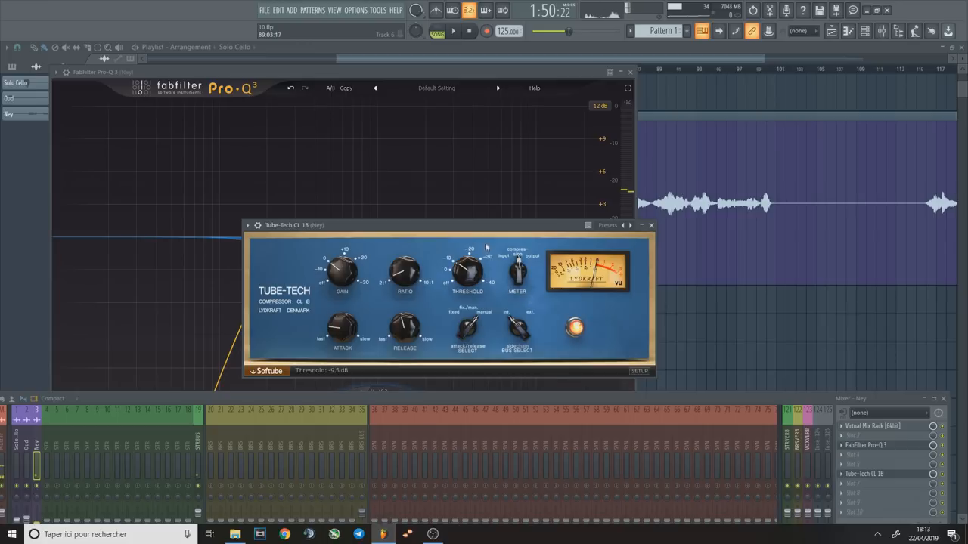
Step: Set the Tube-Tech CL 1B threshold on the flute, move it aside and close it
drag(444, 224, 335, 175)
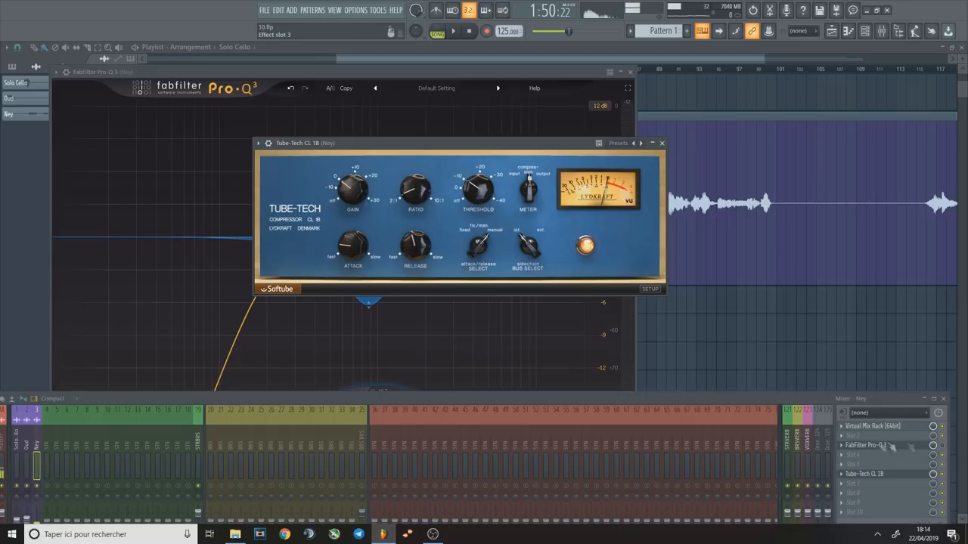
drag(302, 142, 506, 97)
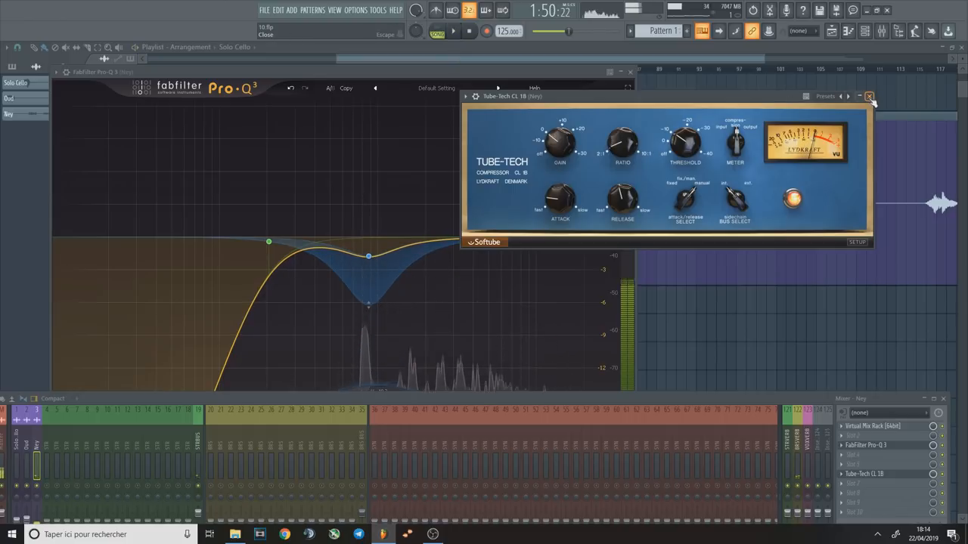
click(868, 97)
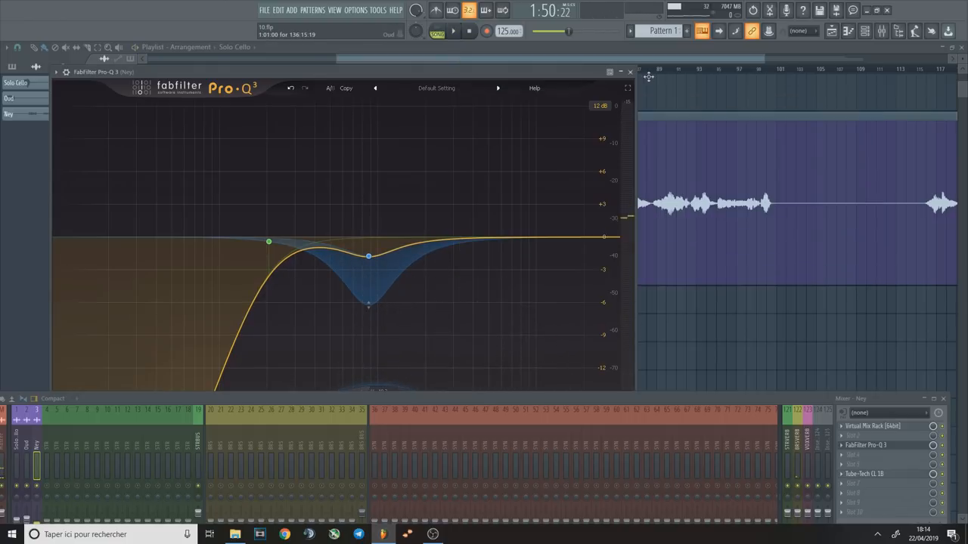
Step: Close the flute's Pro-Q 3, leaving the playlist and mixer visible
click(629, 73)
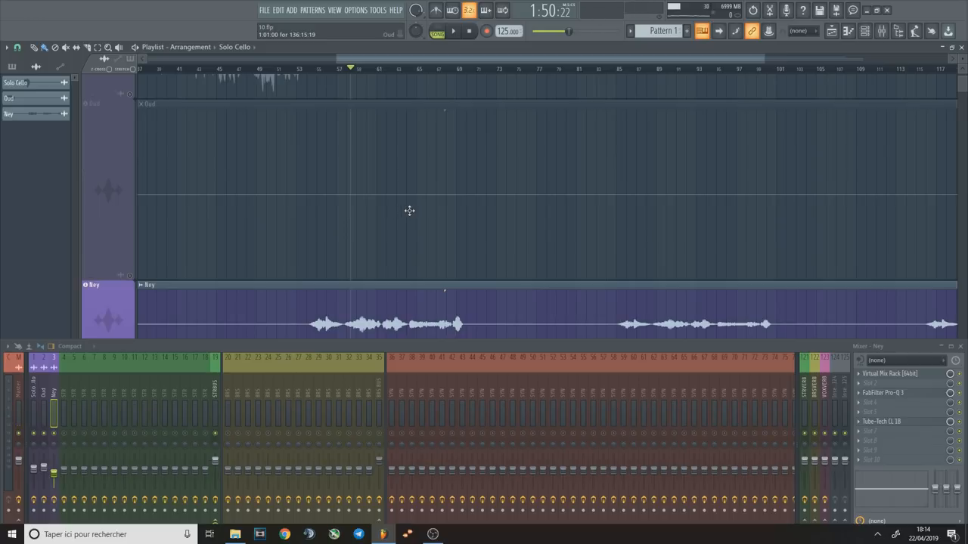
mouse_move(547, 298)
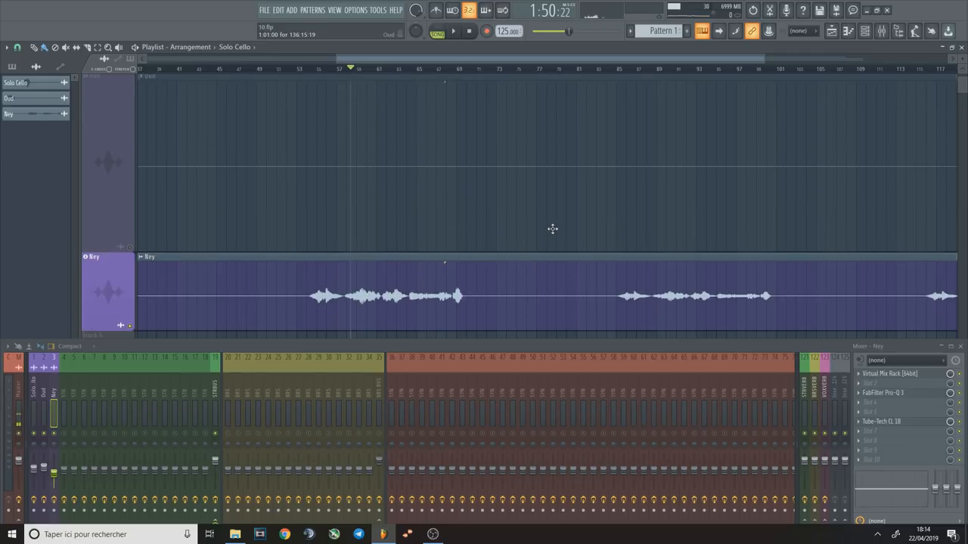
mouse_move(468, 245)
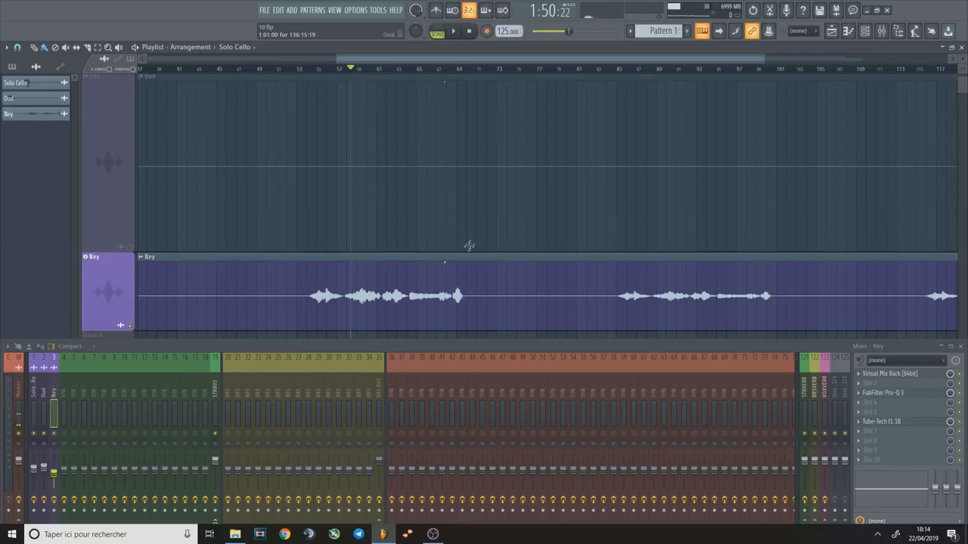